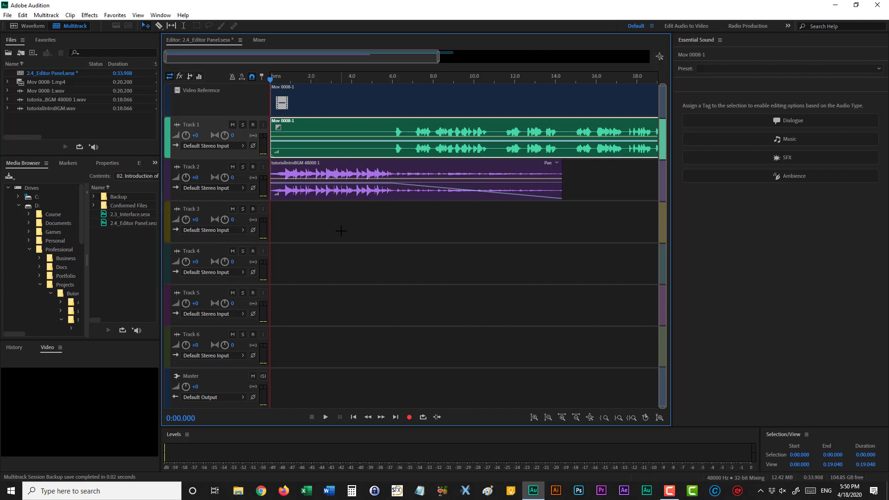
pyautogui.moveTo(685, 32)
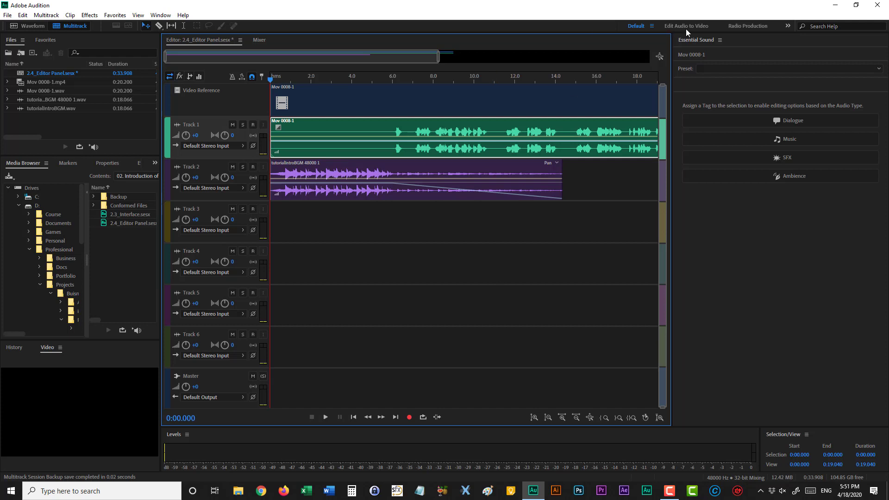
pyautogui.moveTo(755, 29)
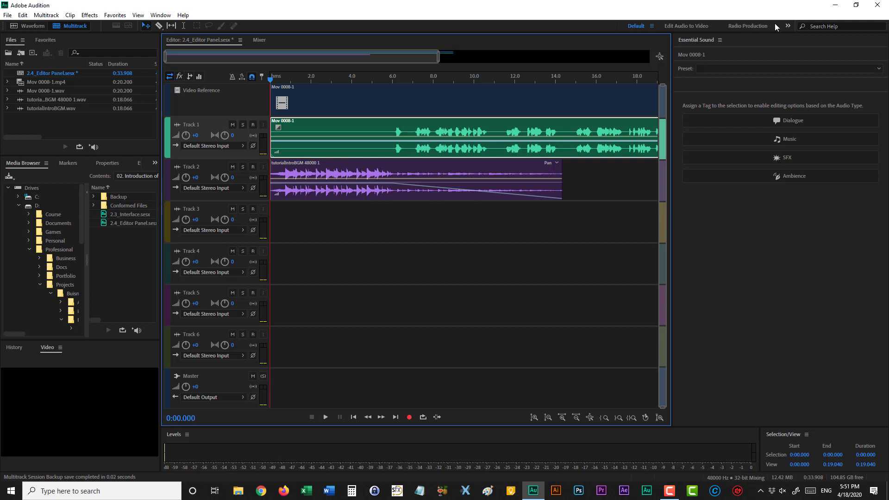
# Show the overflow list of workspaces such as Essential Video Mixing, Loudness and Classic
pyautogui.click(787, 26)
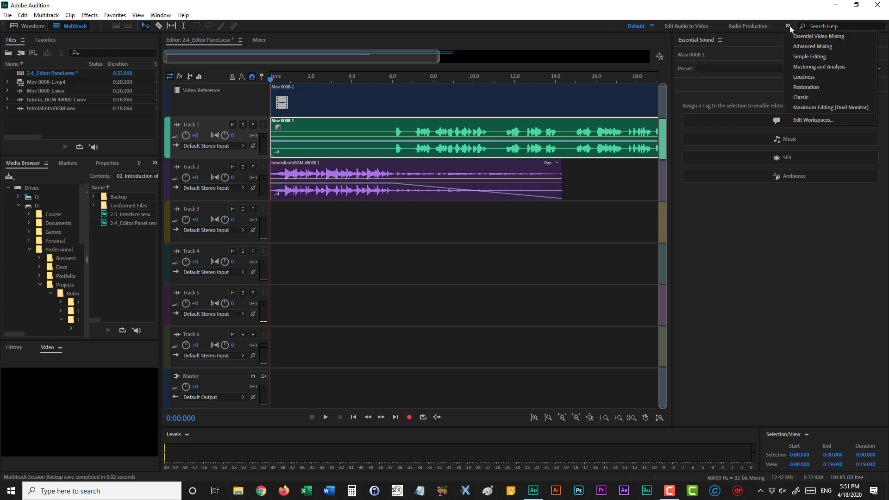
pyautogui.moveTo(821, 66)
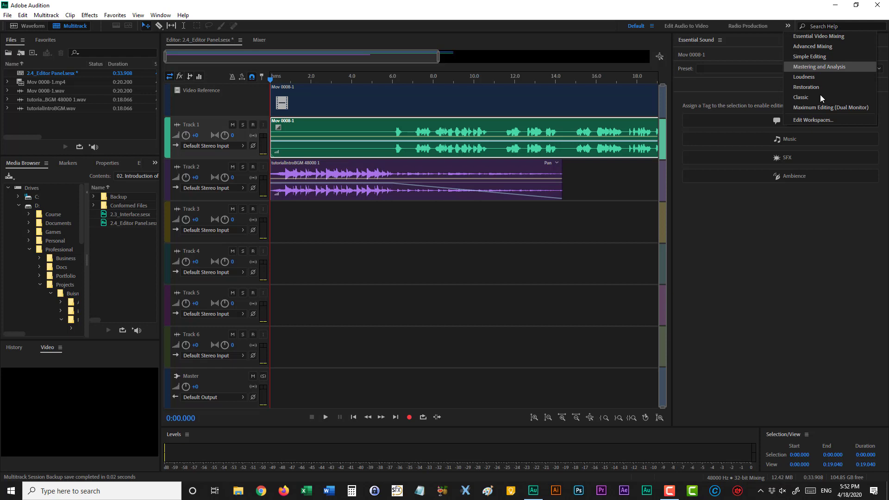
pyautogui.moveTo(810, 56)
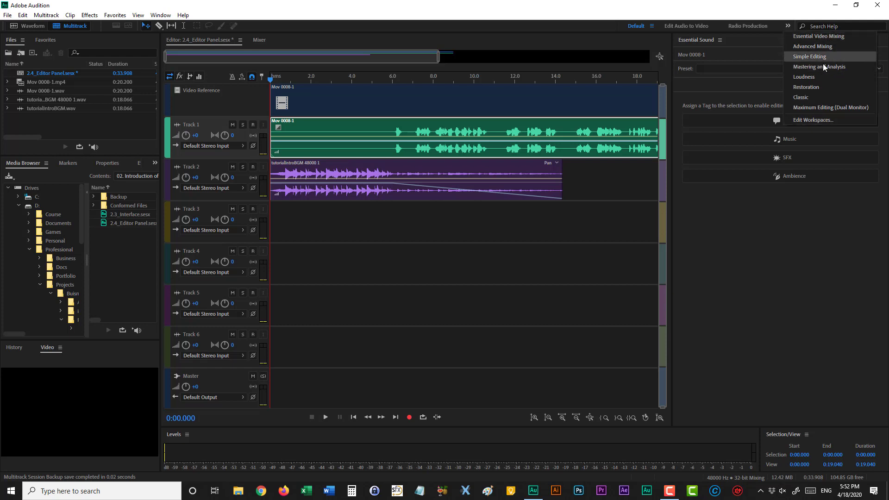
pyautogui.moveTo(825, 77)
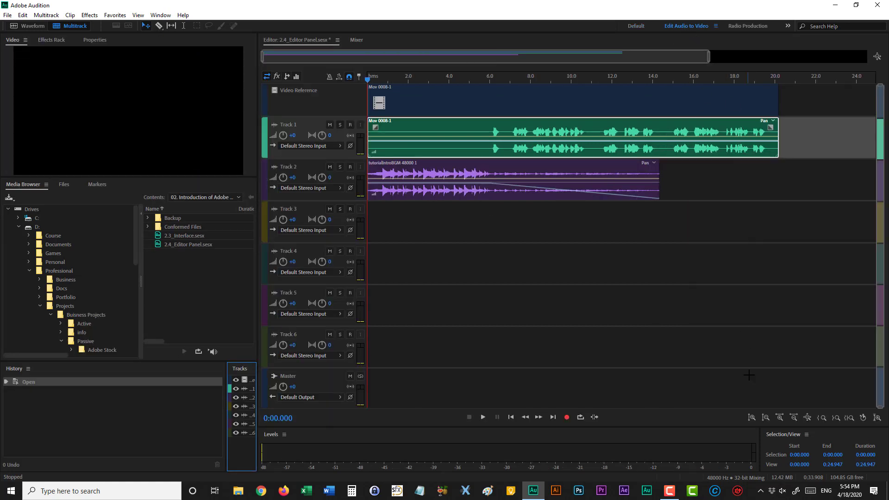
pyautogui.moveTo(753, 163)
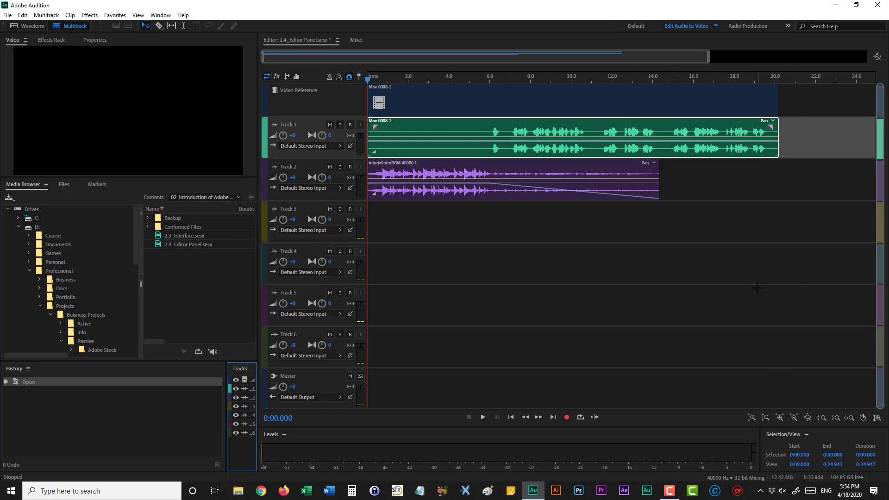
pyautogui.moveTo(377, 162)
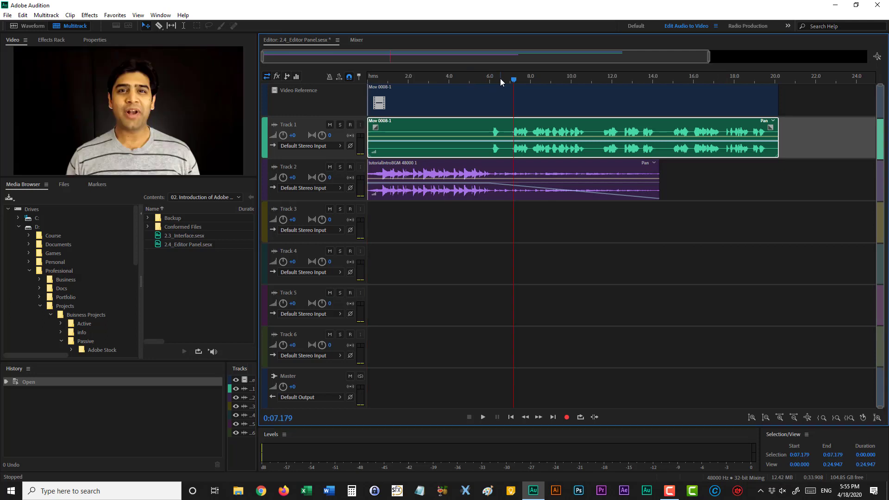
pyautogui.moveTo(74, 94)
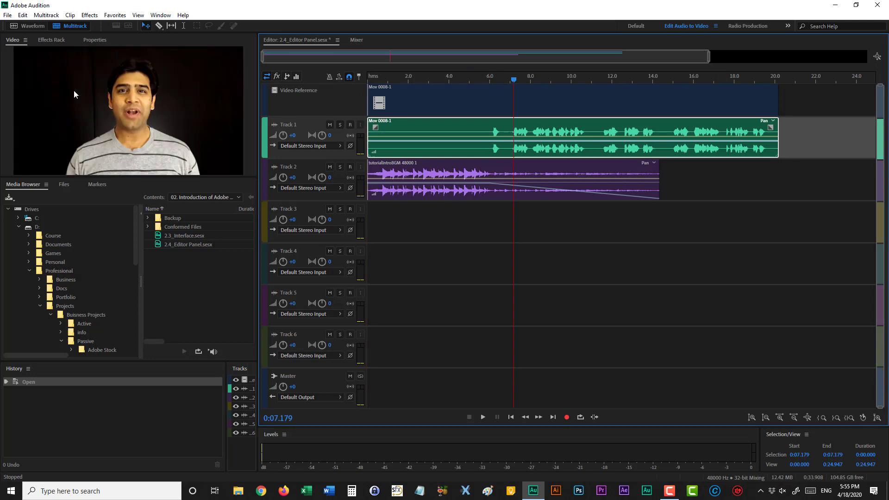
pyautogui.moveTo(457, 242)
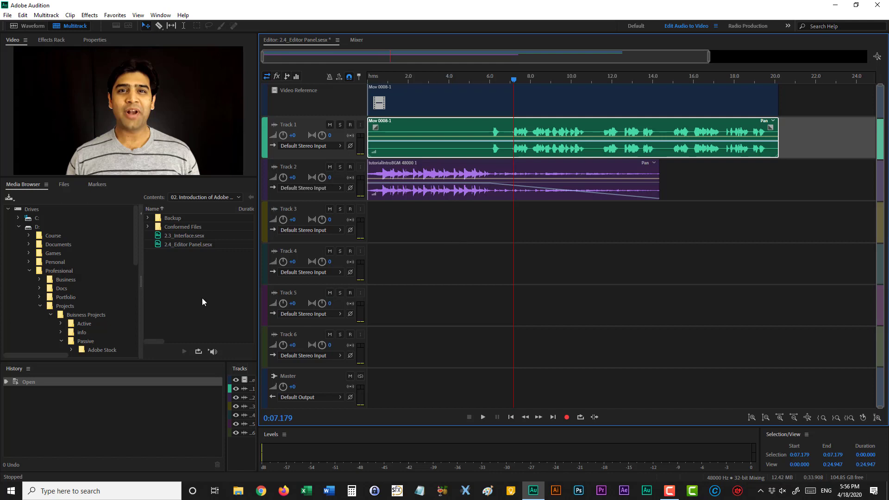
pyautogui.moveTo(180, 105)
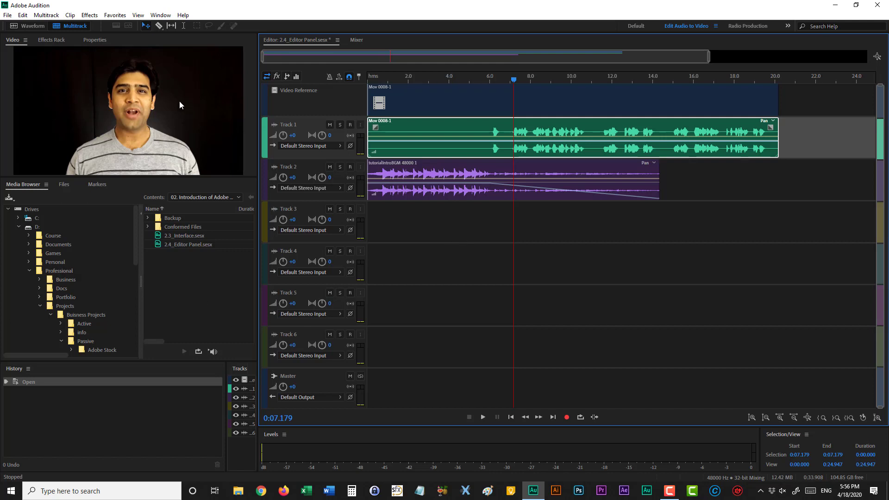
pyautogui.moveTo(162, 112)
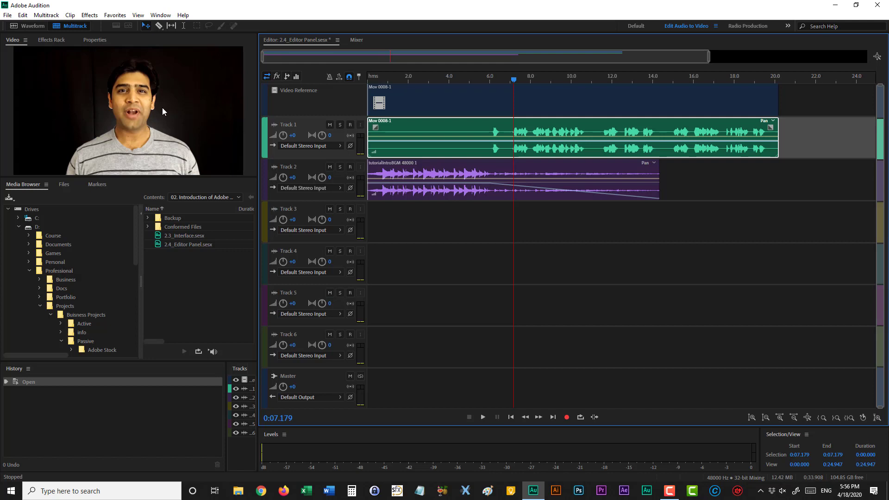
pyautogui.moveTo(258, 101)
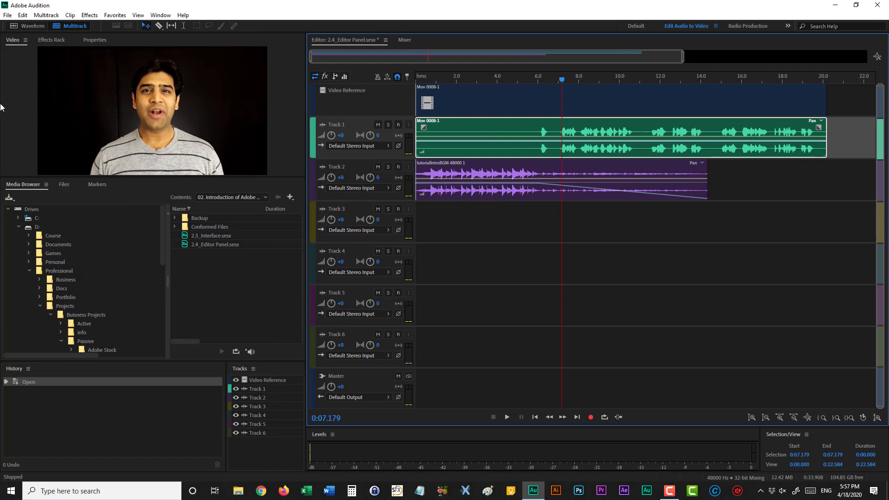
pyautogui.moveTo(269, 117)
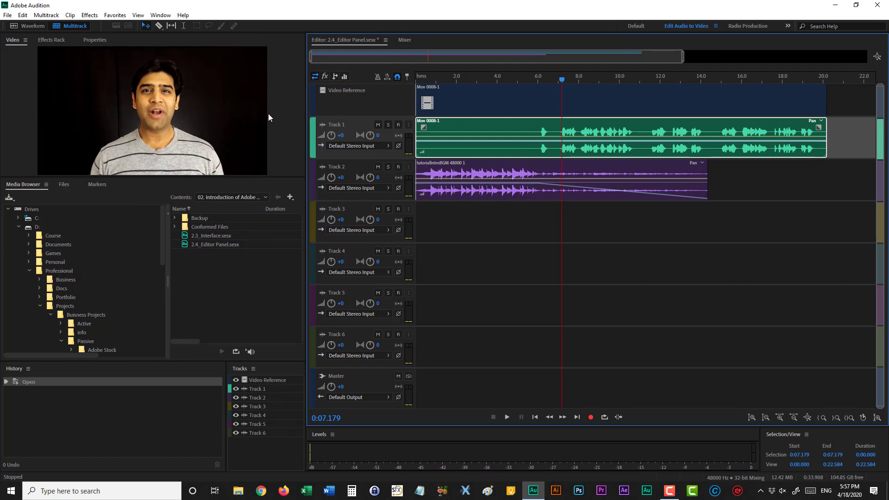
pyautogui.moveTo(251, 108)
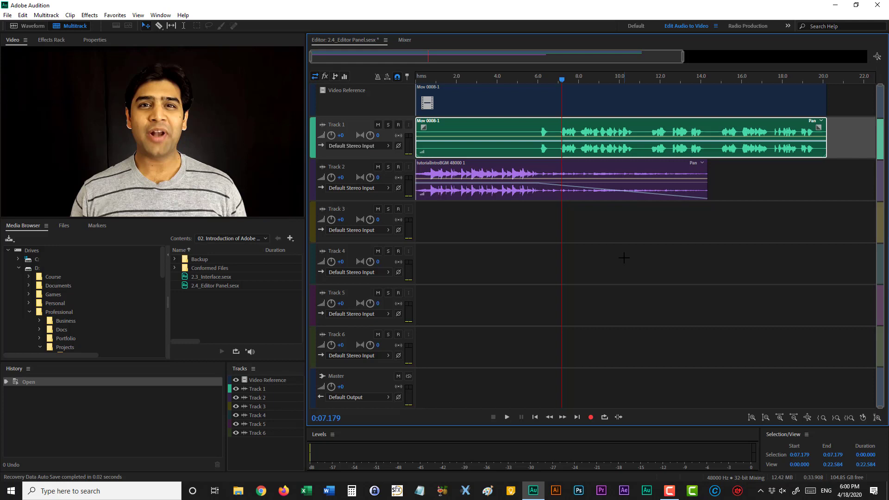
pyautogui.moveTo(144, 133)
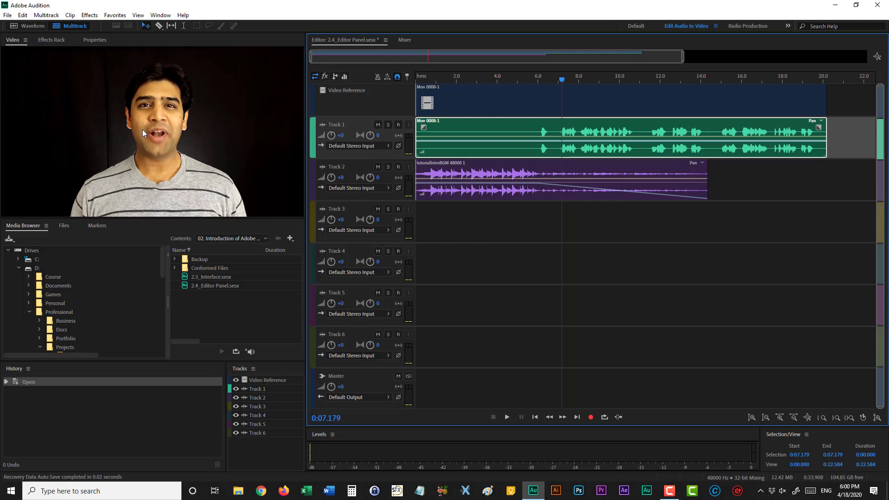
pyautogui.moveTo(533, 287)
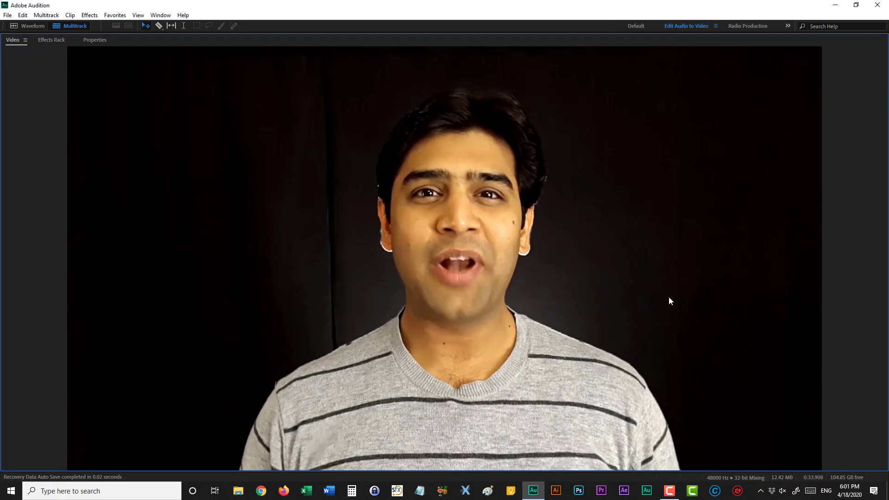
pyautogui.moveTo(739, 262)
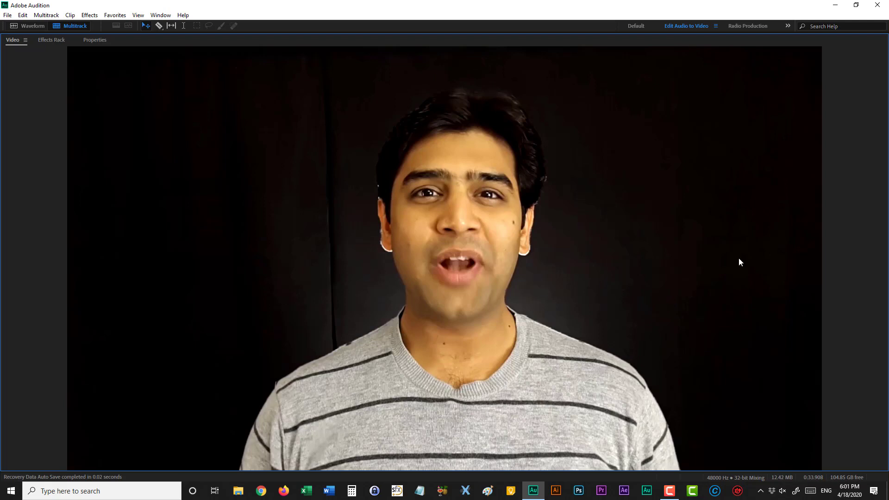
pyautogui.moveTo(730, 261)
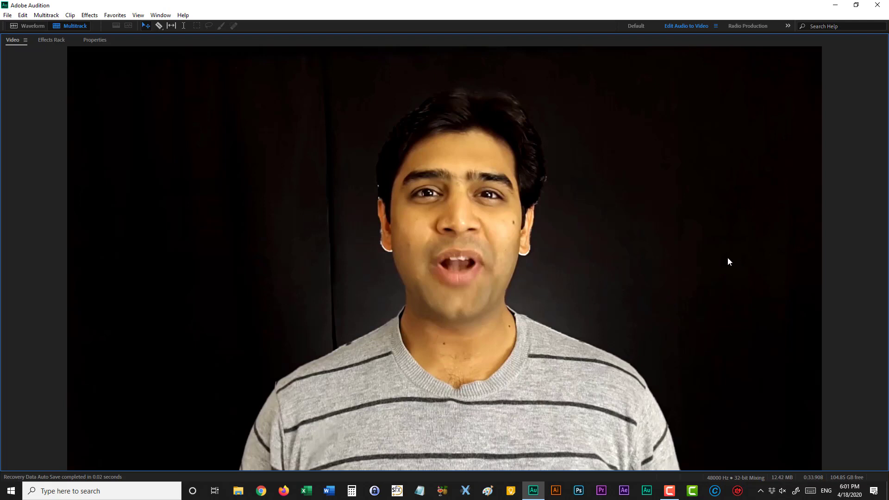
pyautogui.moveTo(680, 252)
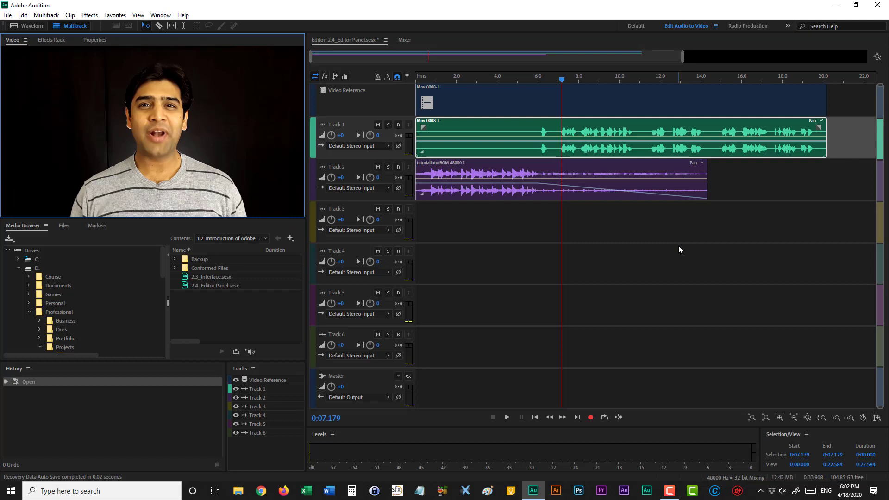
pyautogui.moveTo(812, 330)
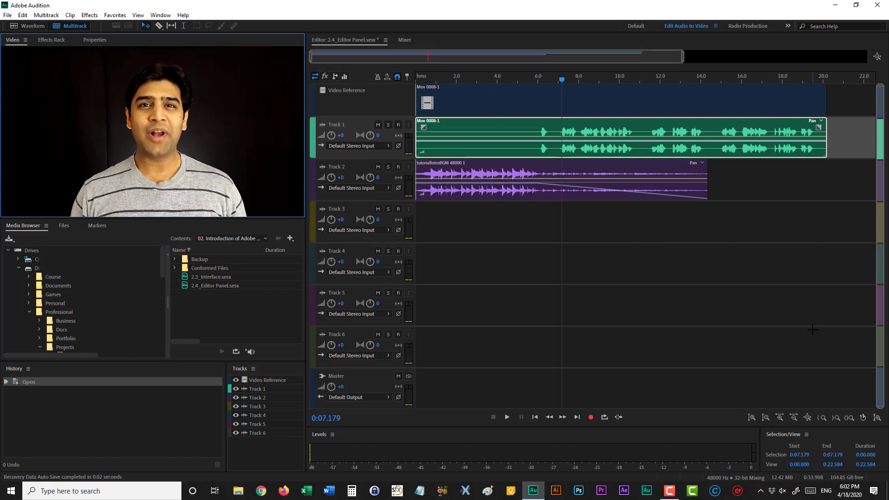
pyautogui.moveTo(298, 194)
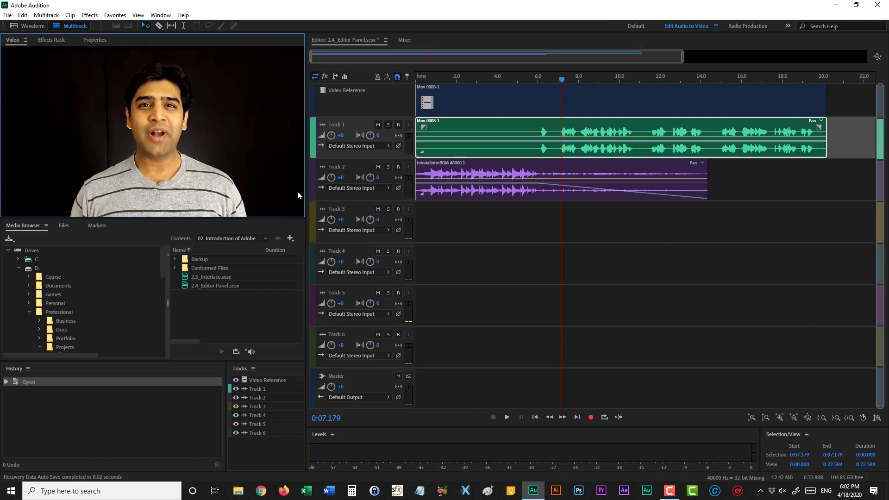
pyautogui.moveTo(539, 244)
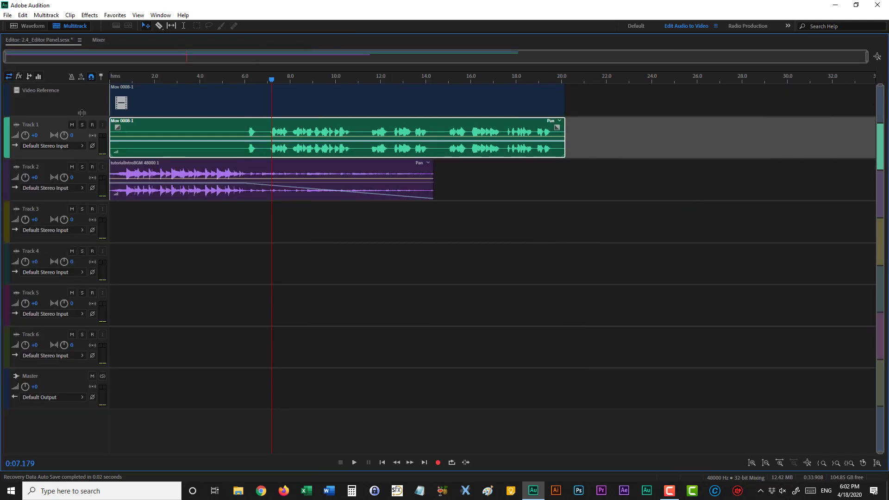
pyautogui.moveTo(470, 319)
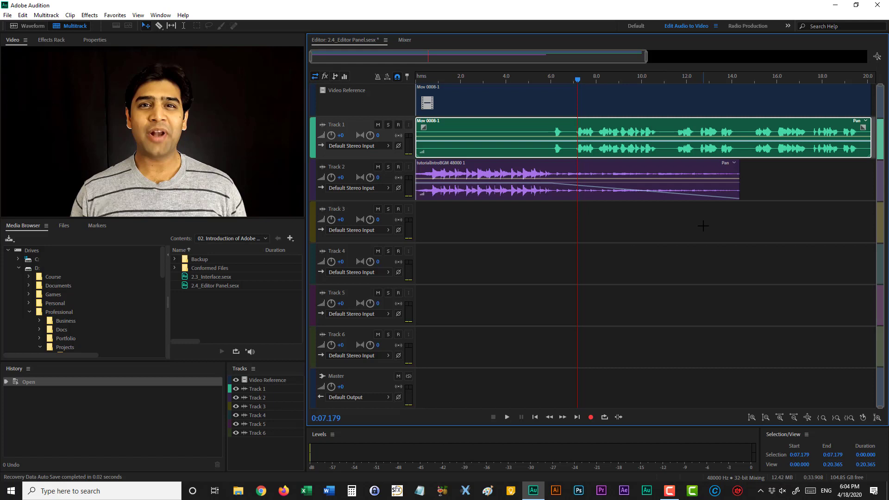
pyautogui.moveTo(533, 290)
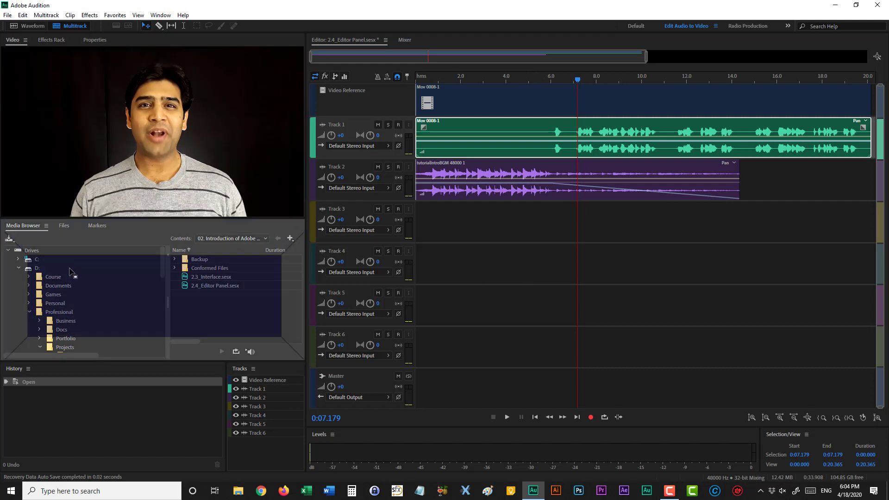
pyautogui.moveTo(57, 307)
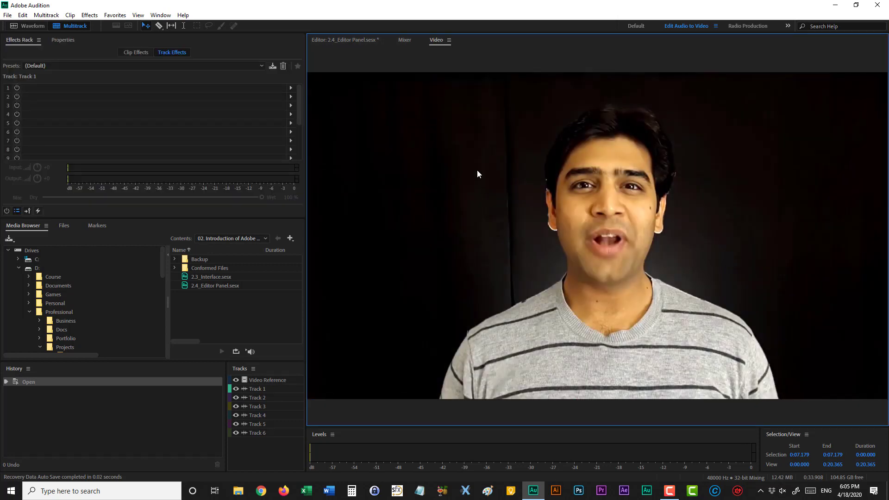
pyautogui.moveTo(435, 51)
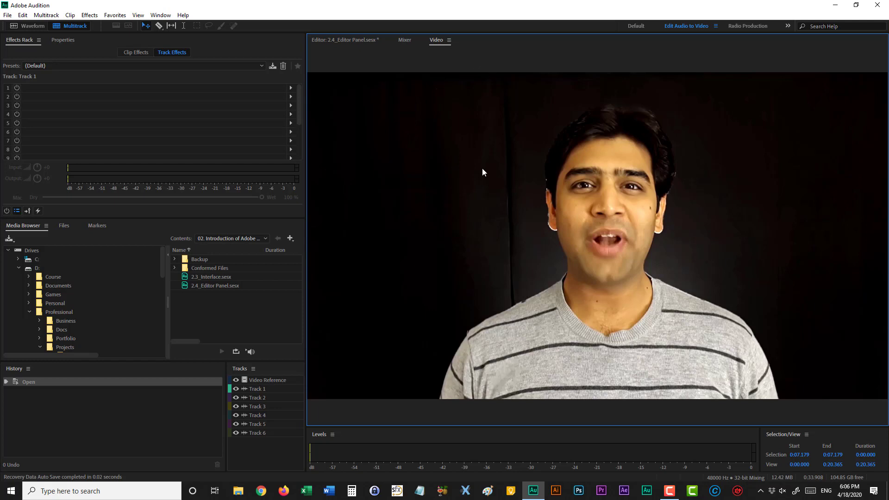
pyautogui.moveTo(487, 62)
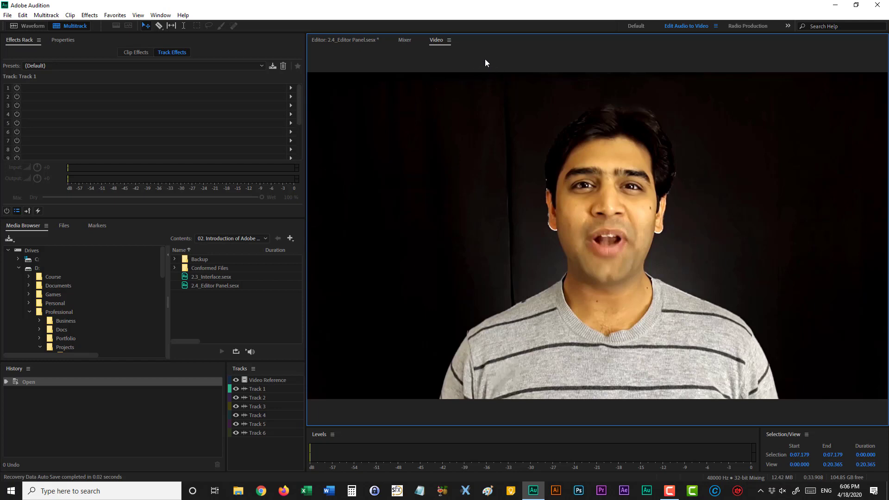
pyautogui.moveTo(437, 43)
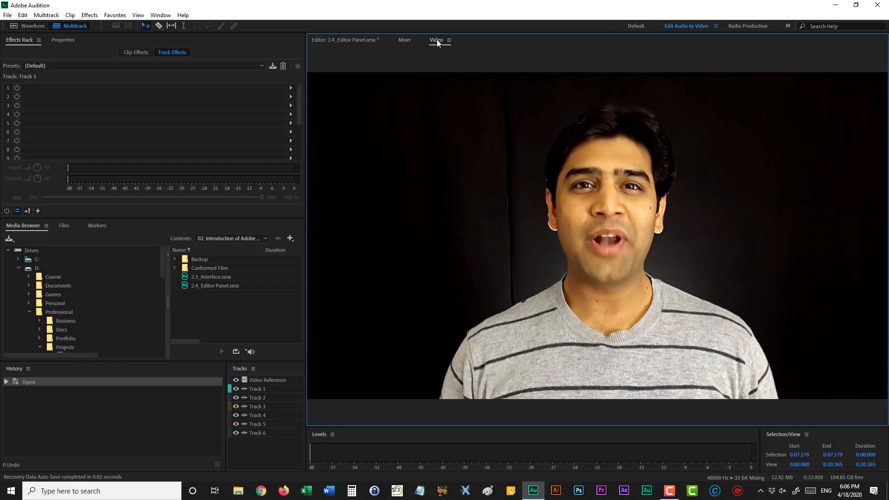
# Undock the Video panel as a floating window and reposition it over the Mixer area
pyautogui.click(404, 40)
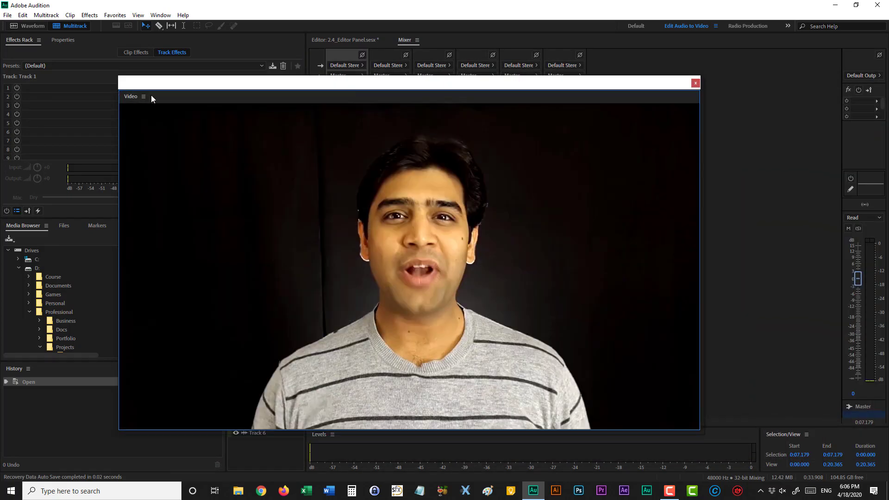
pyautogui.moveTo(396, 83); pyautogui.dragTo(323, 89)
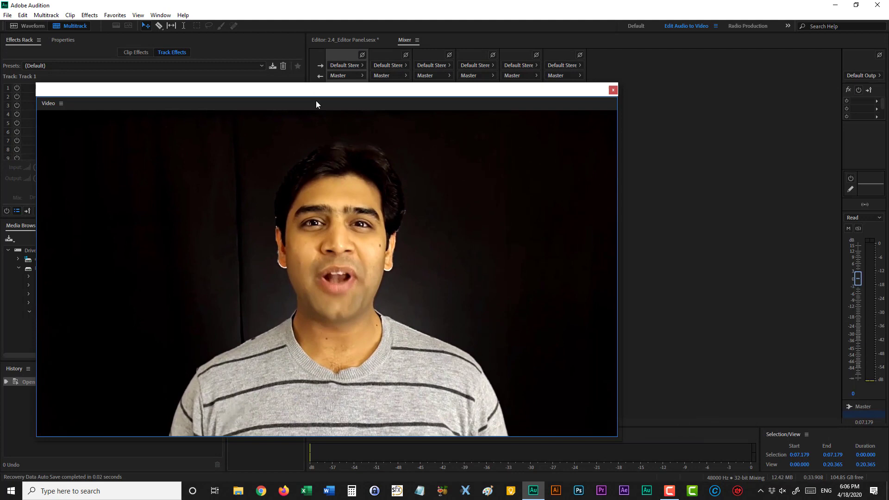
pyautogui.moveTo(316, 89); pyautogui.dragTo(374, 78)
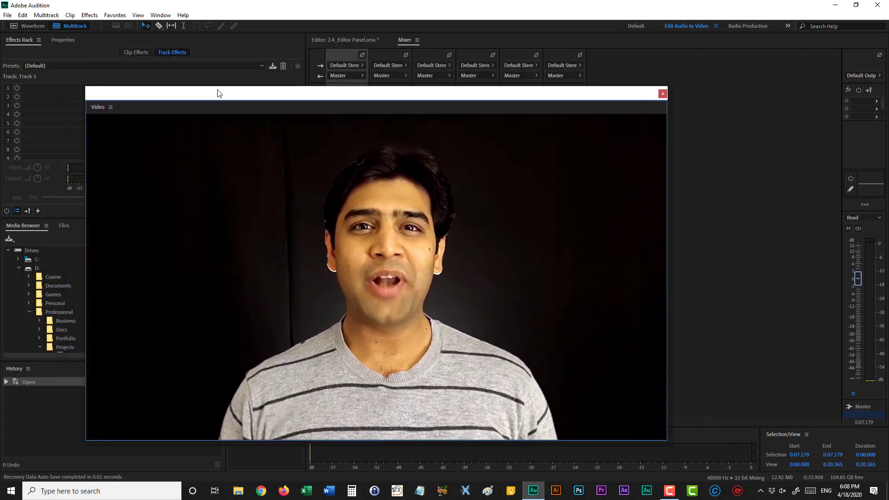
pyautogui.moveTo(129, 128)
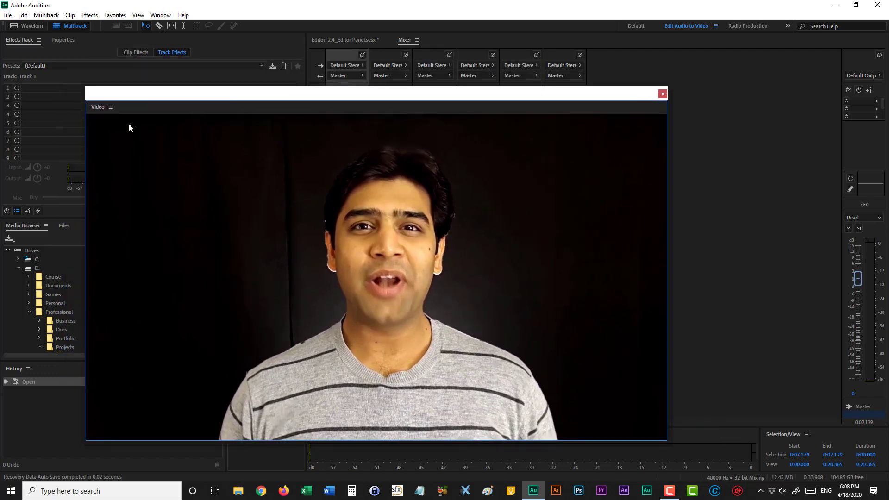
pyautogui.moveTo(114, 128)
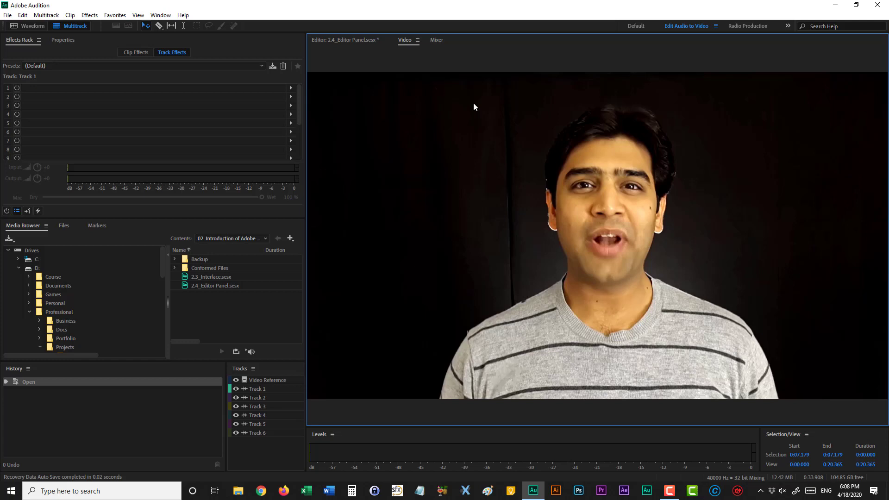
pyautogui.moveTo(29, 132)
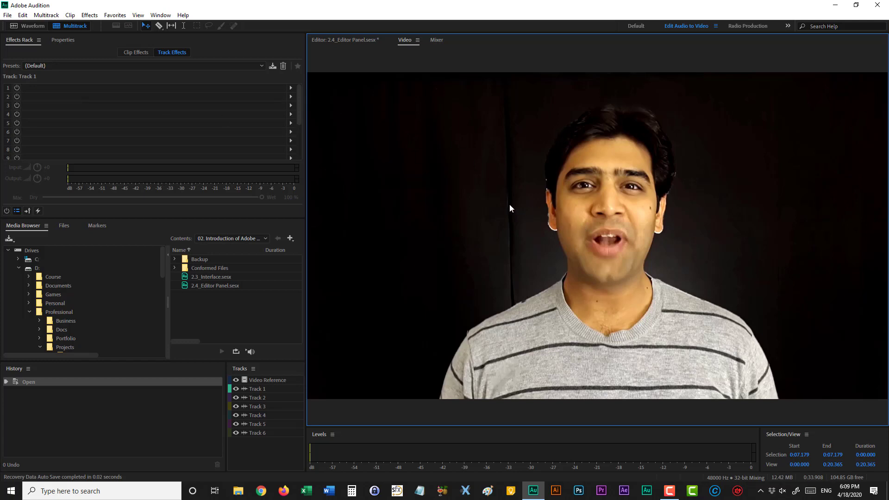
pyautogui.moveTo(506, 208)
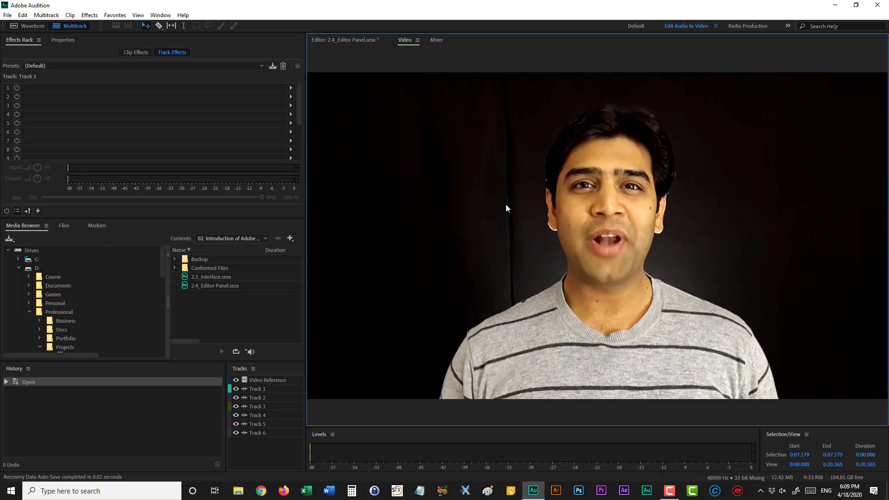
# Save the current layout as a new workspace named 'My Workplace'
pyautogui.click(160, 15)
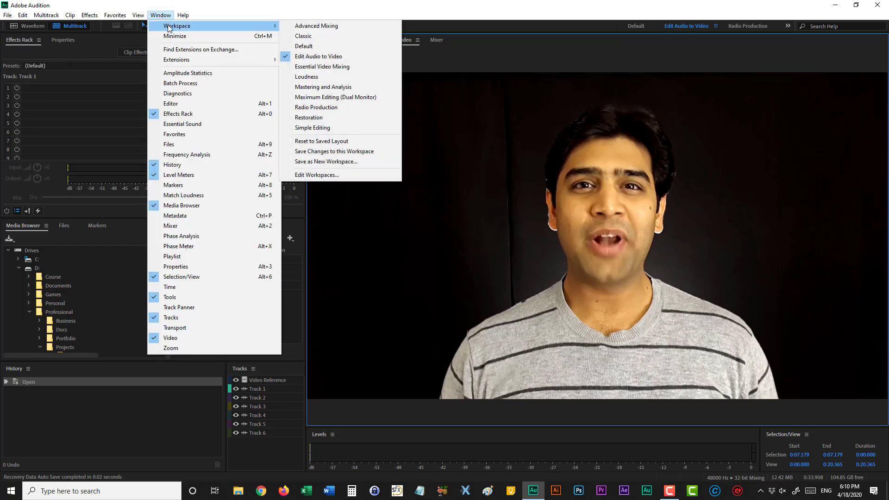
pyautogui.moveTo(351, 164)
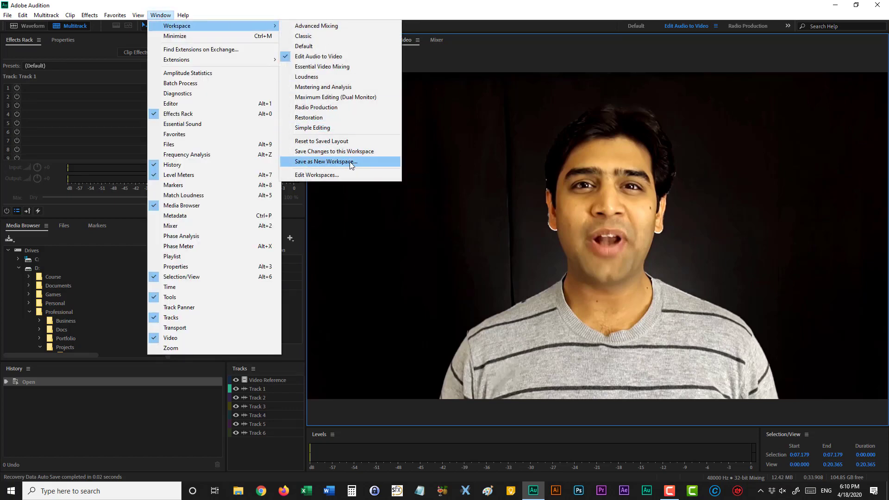
pyautogui.click(324, 162)
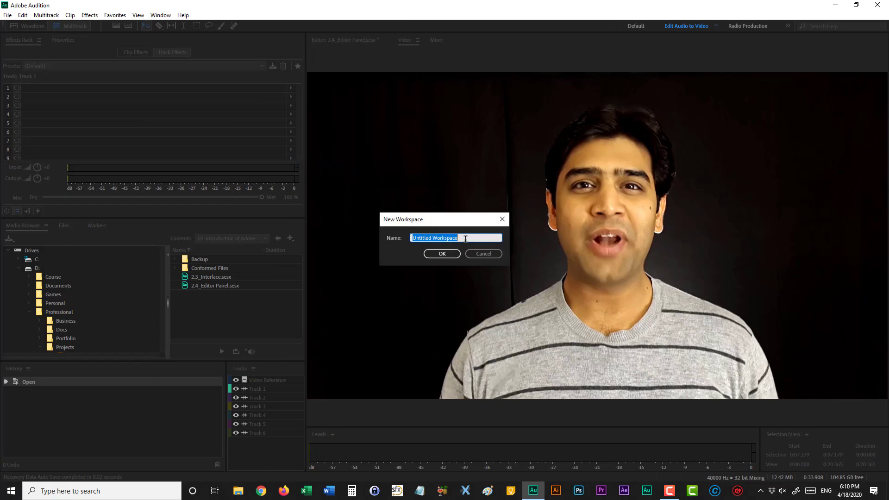
pyautogui.write('My')
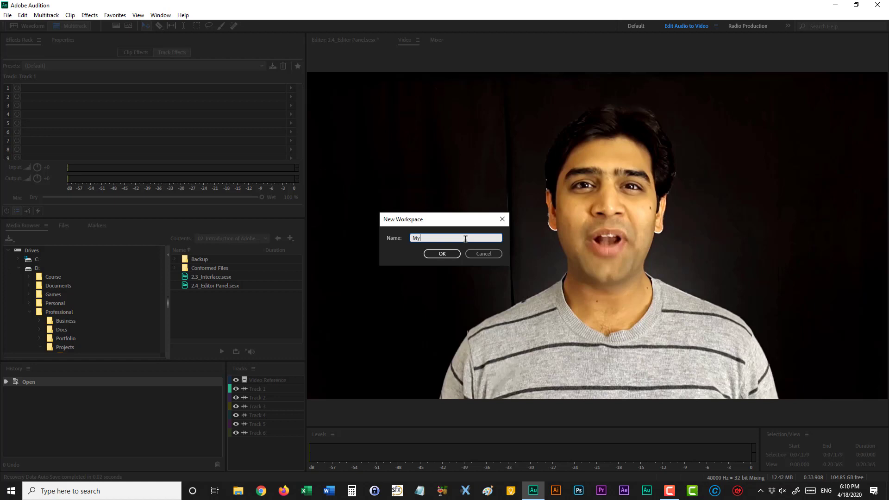
pyautogui.click(442, 253)
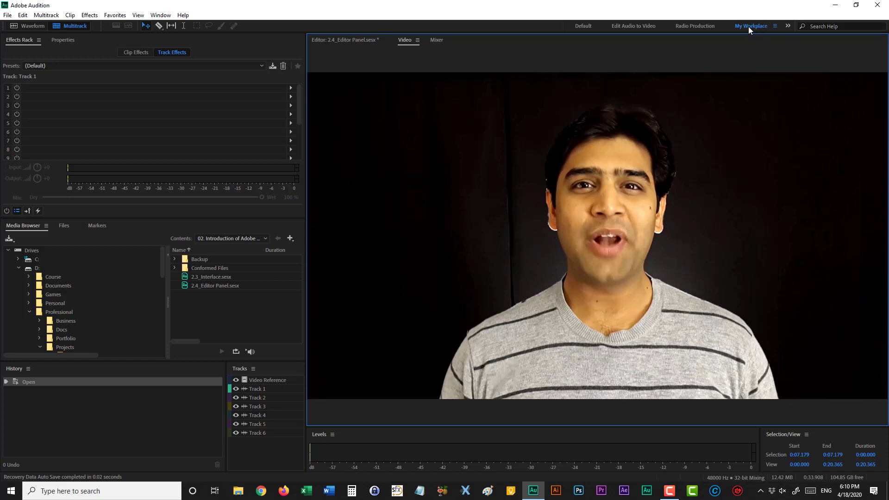
pyautogui.moveTo(747, 58)
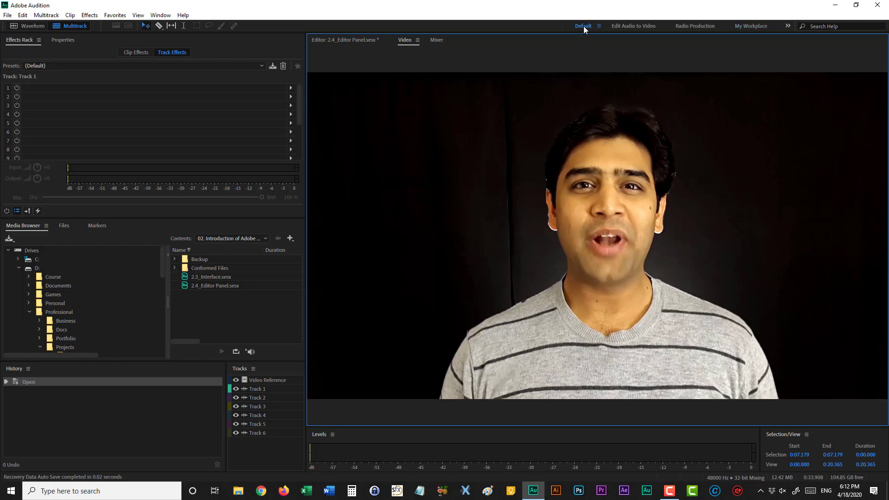
pyautogui.click(583, 26)
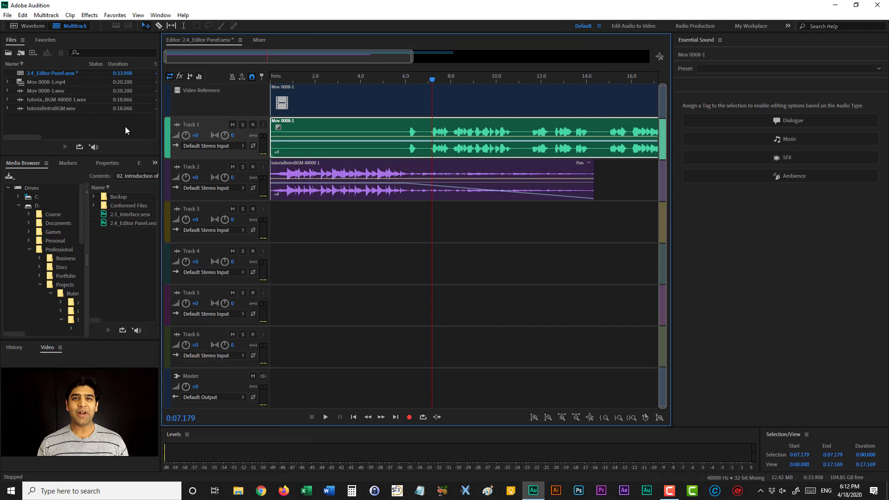
pyautogui.moveTo(81, 132)
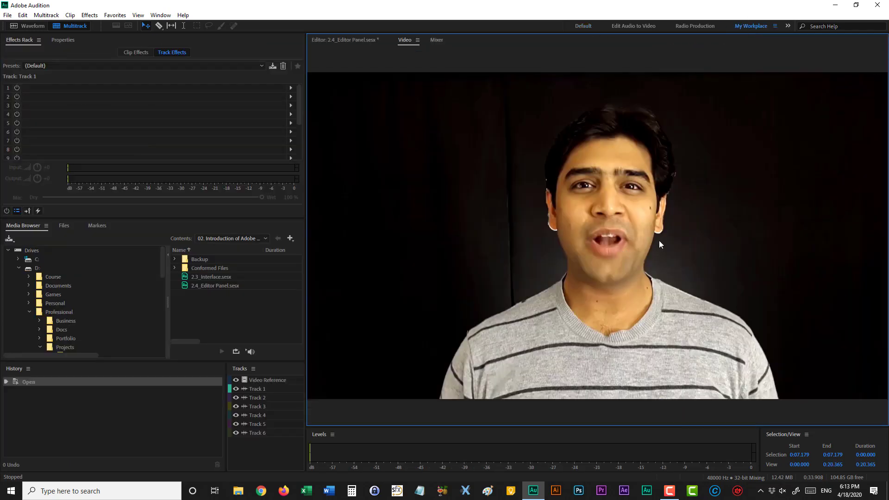
pyautogui.moveTo(43, 83)
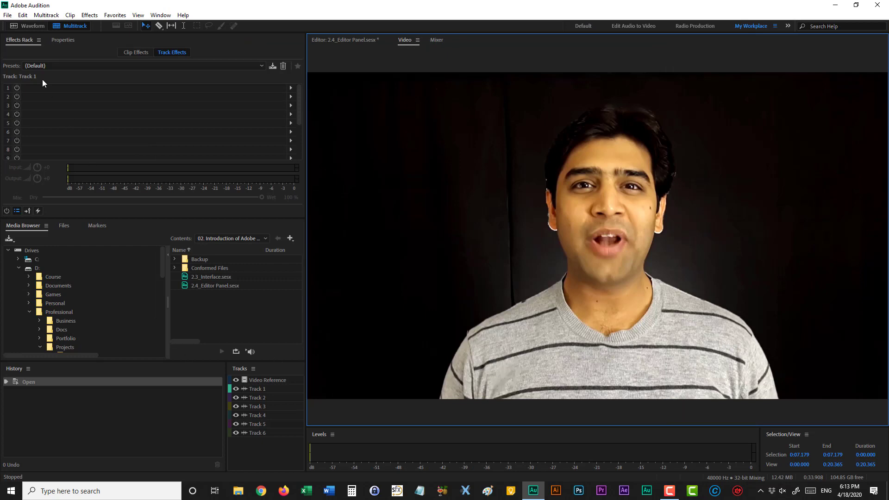
pyautogui.moveTo(651, 280)
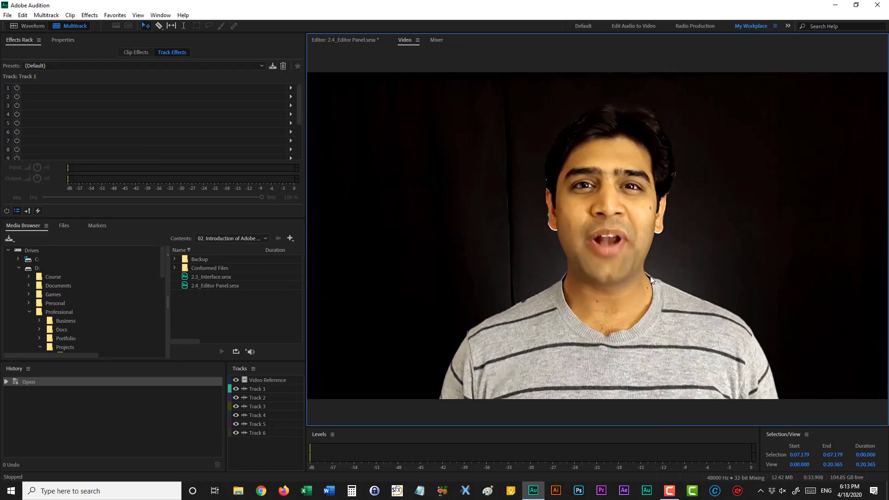
pyautogui.moveTo(571, 257)
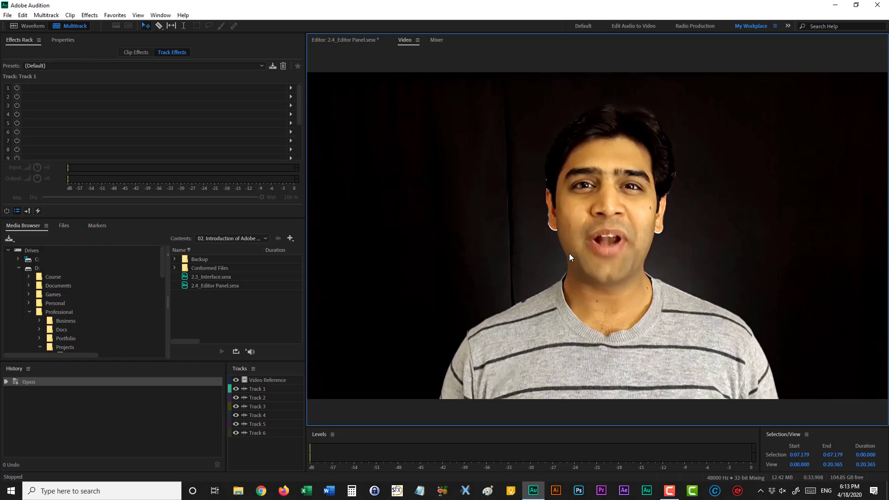
pyautogui.moveTo(20, 39)
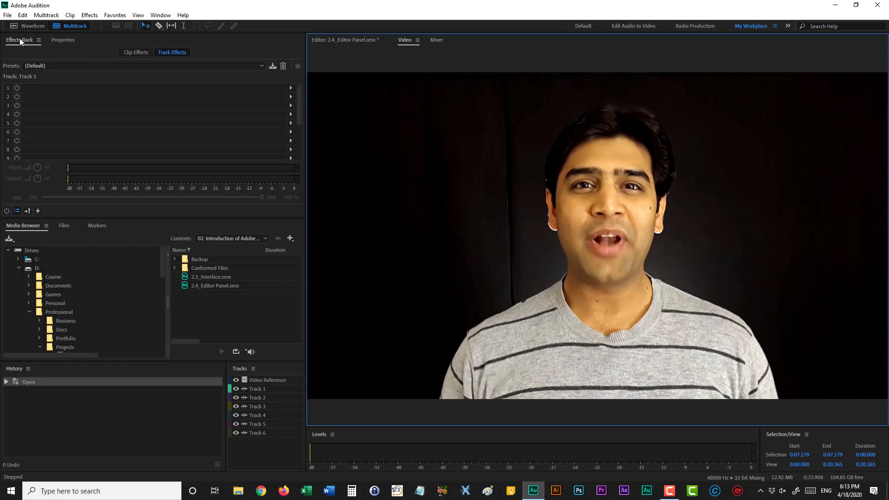
pyautogui.moveTo(28, 232)
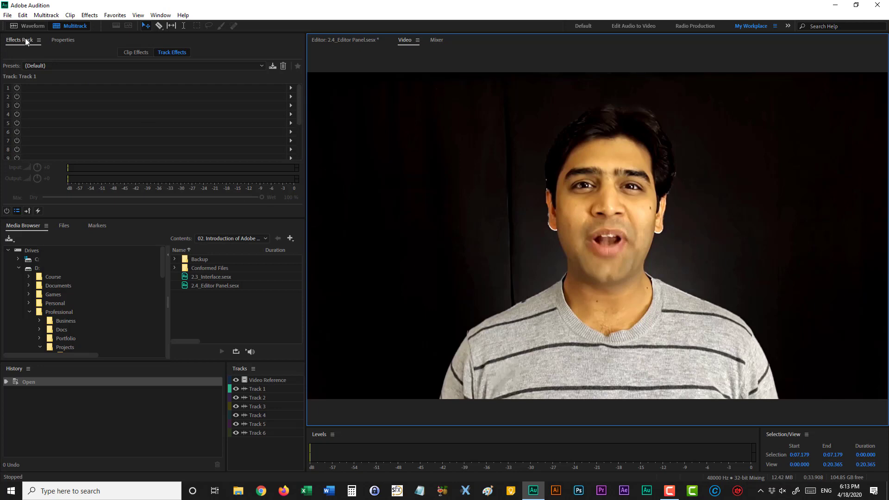
# Dock Media Browser into the Properties group and bring Effects Rack forward below
pyautogui.click(63, 40)
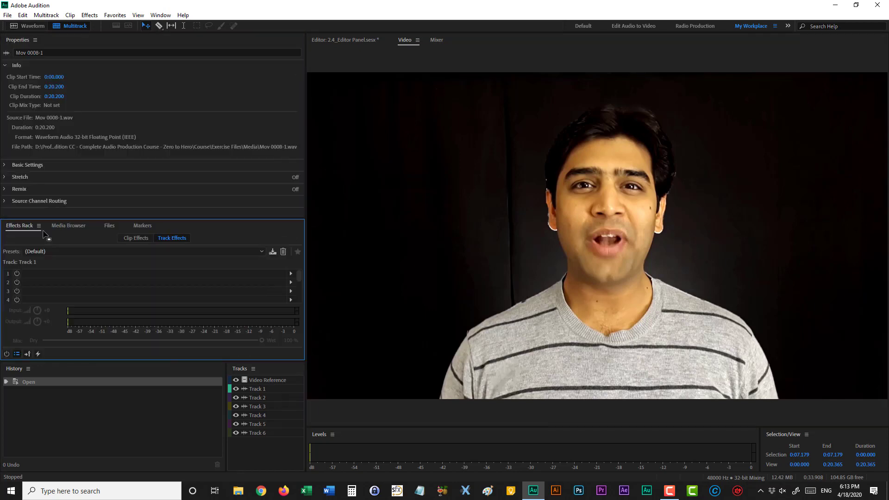
pyautogui.click(68, 225)
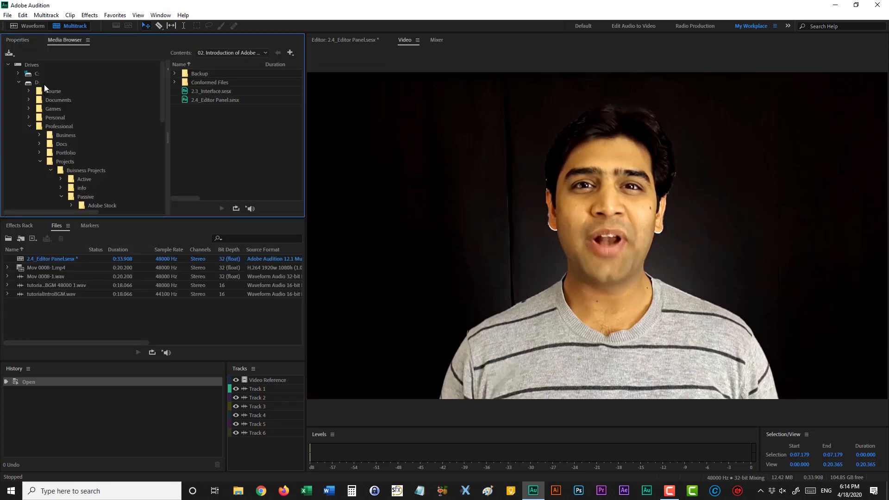
pyautogui.click(18, 225)
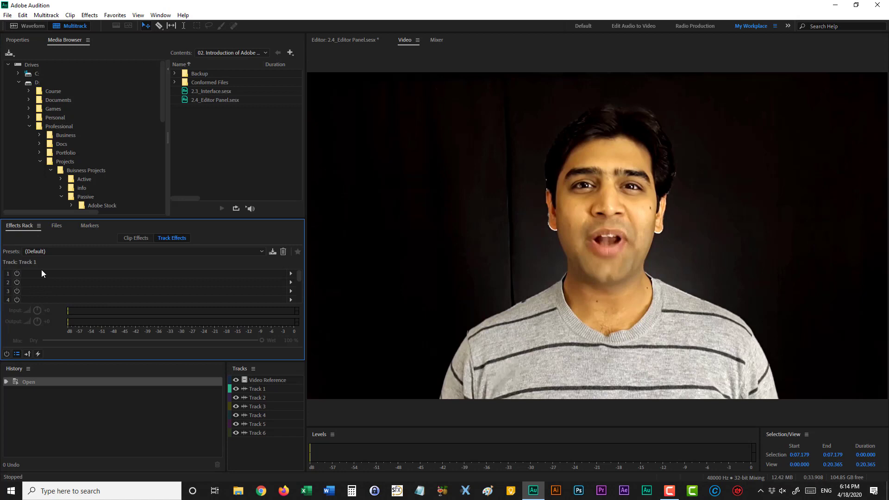
pyautogui.moveTo(445, 174)
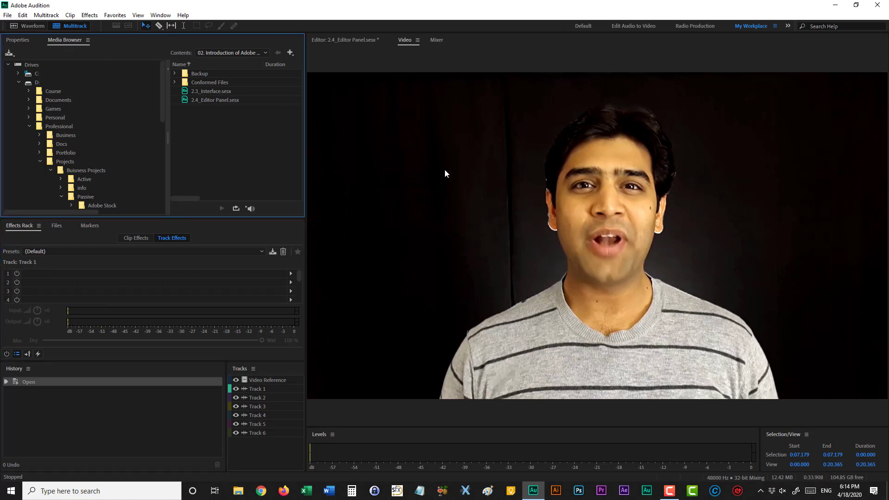
pyautogui.moveTo(230, 197)
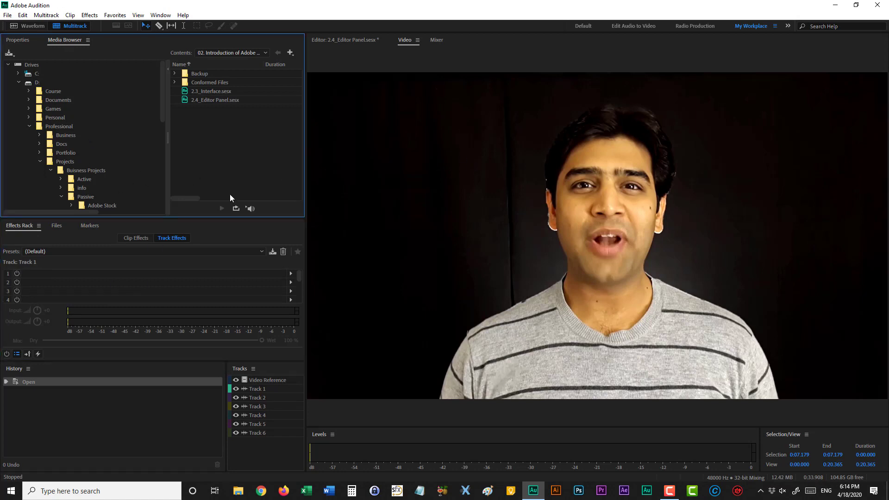
pyautogui.click(161, 15)
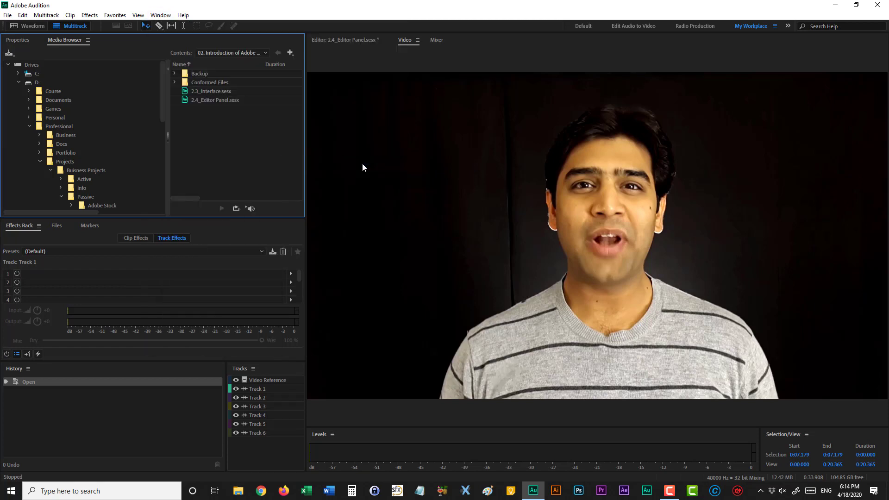
pyautogui.moveTo(532, 211)
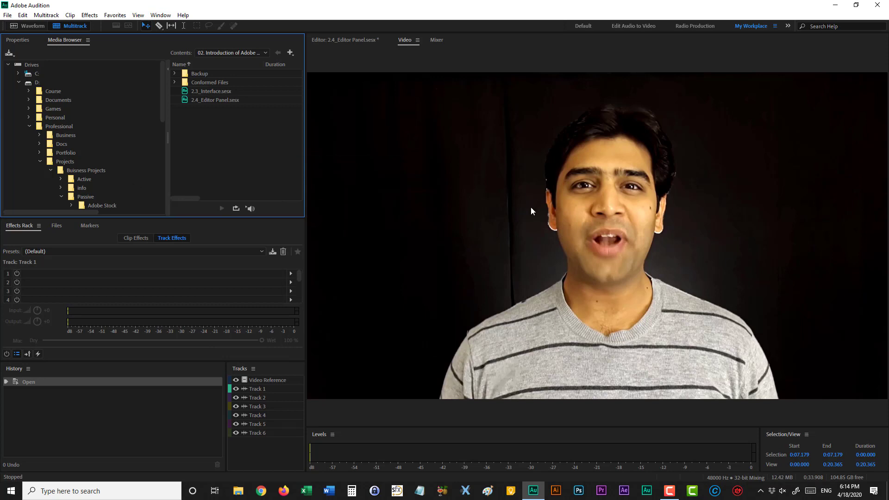
pyautogui.moveTo(66, 238)
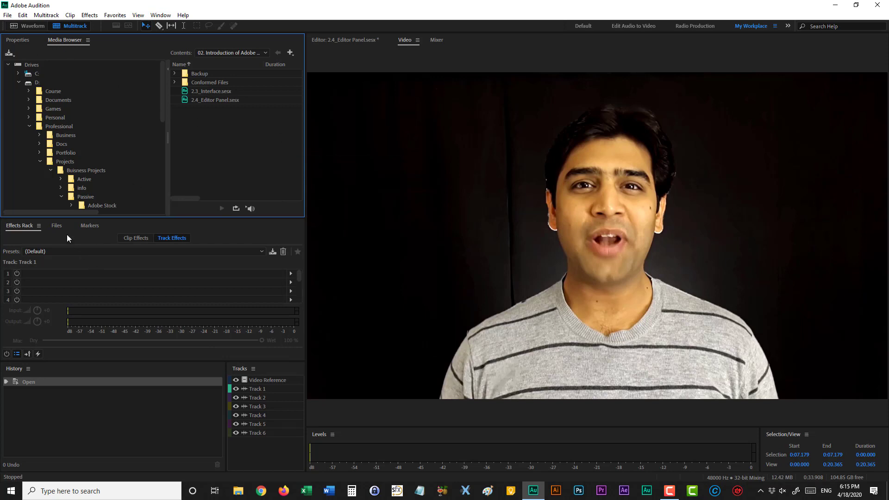
# Move the Files panel into the top-left group with Properties and Media Browser
pyautogui.click(56, 225)
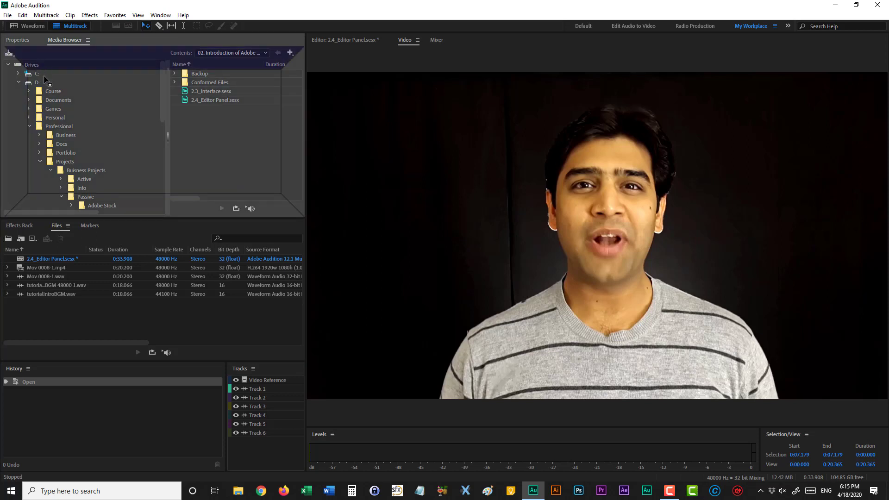
pyautogui.click(105, 40)
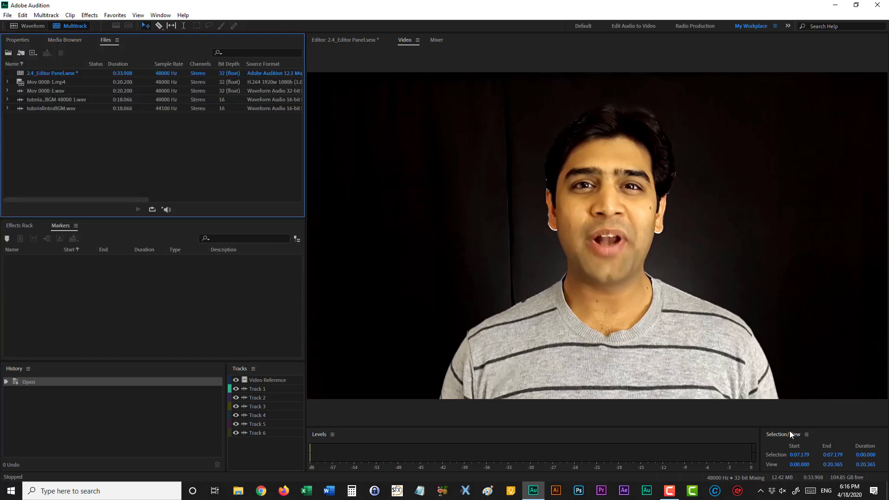
pyautogui.moveTo(83, 272)
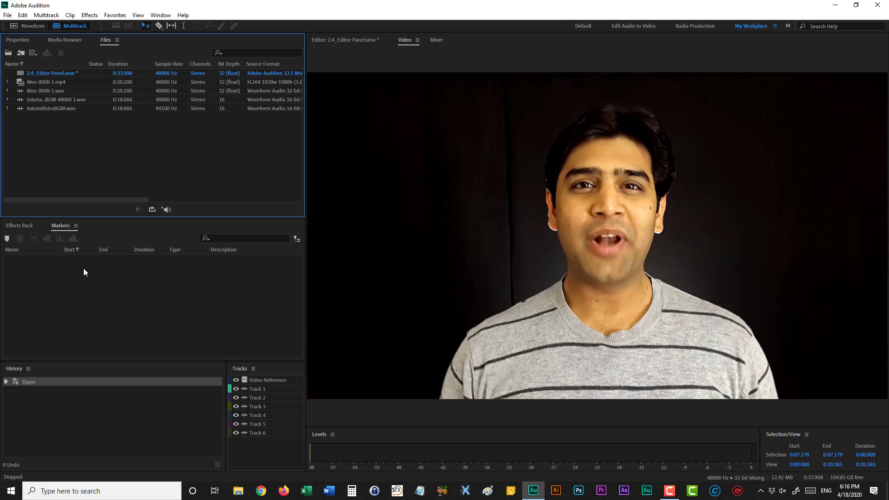
pyautogui.moveTo(364, 113)
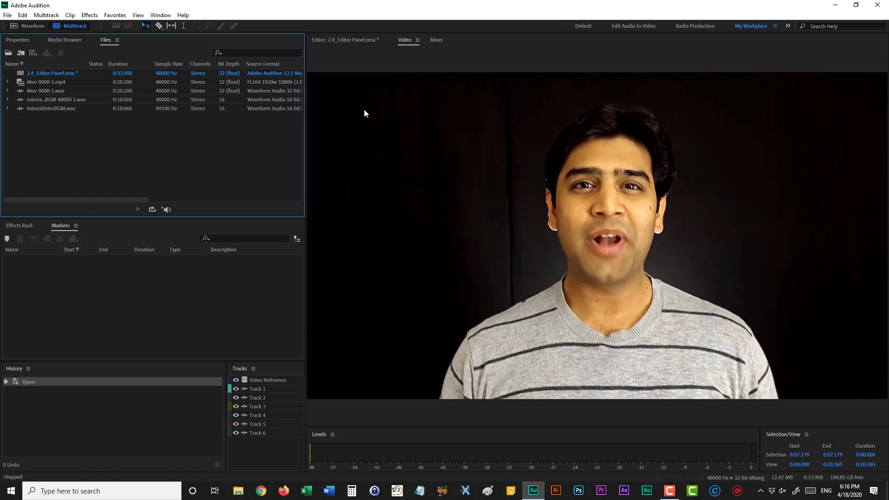
pyautogui.moveTo(104, 402)
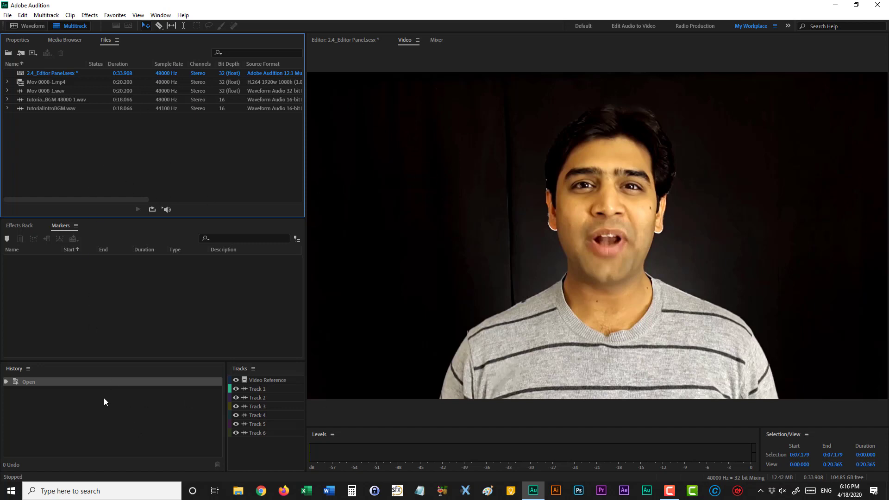
pyautogui.moveTo(756, 106)
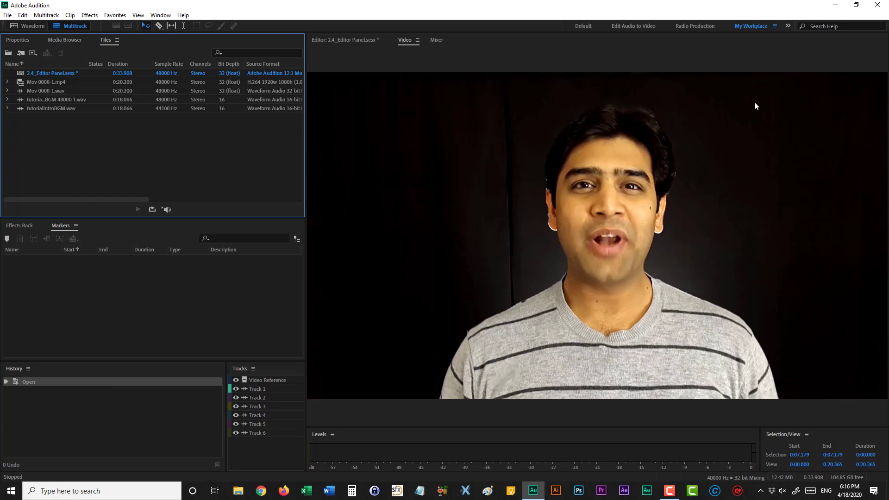
pyautogui.moveTo(752, 28)
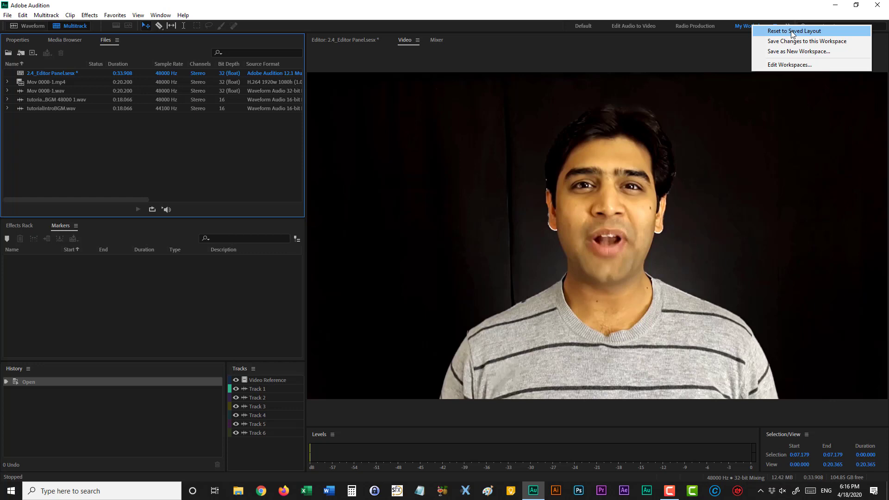
# Reset 'My Workplace' to its saved layout, returning Files beside Effects Rack and Markers
pyautogui.click(793, 30)
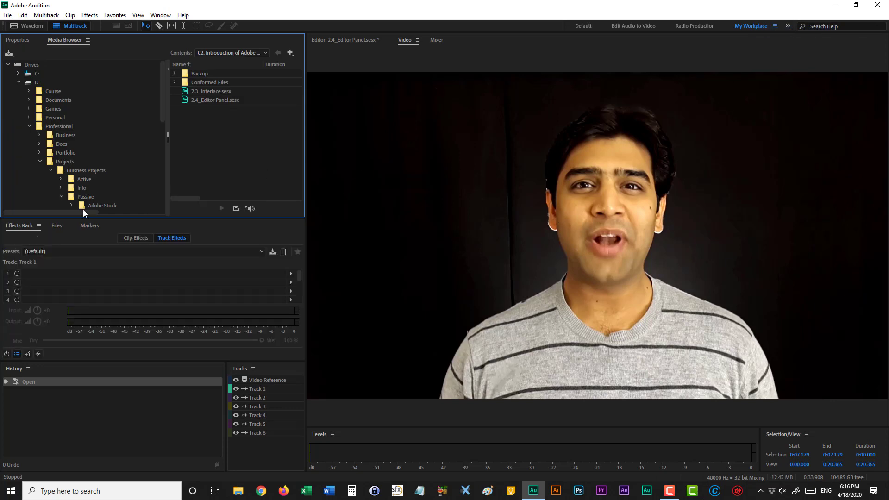
pyautogui.moveTo(720, 254)
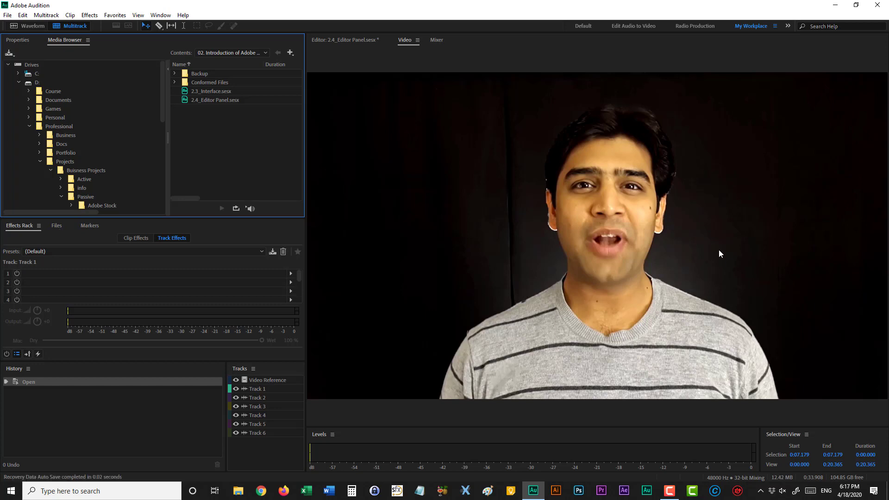
pyautogui.moveTo(142, 164)
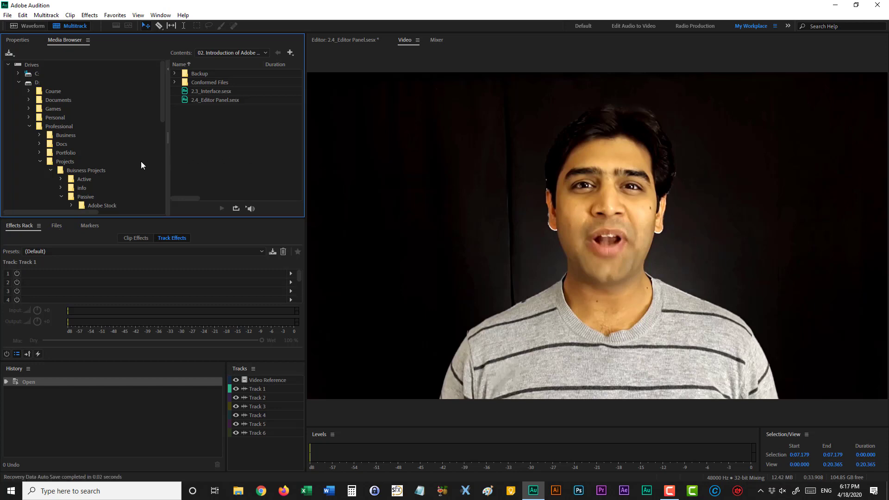
pyautogui.moveTo(490, 188)
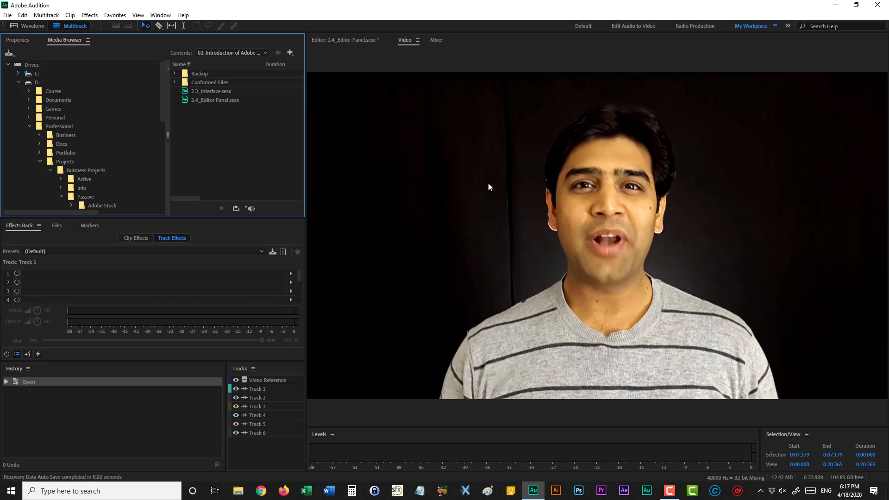
pyautogui.moveTo(438, 154)
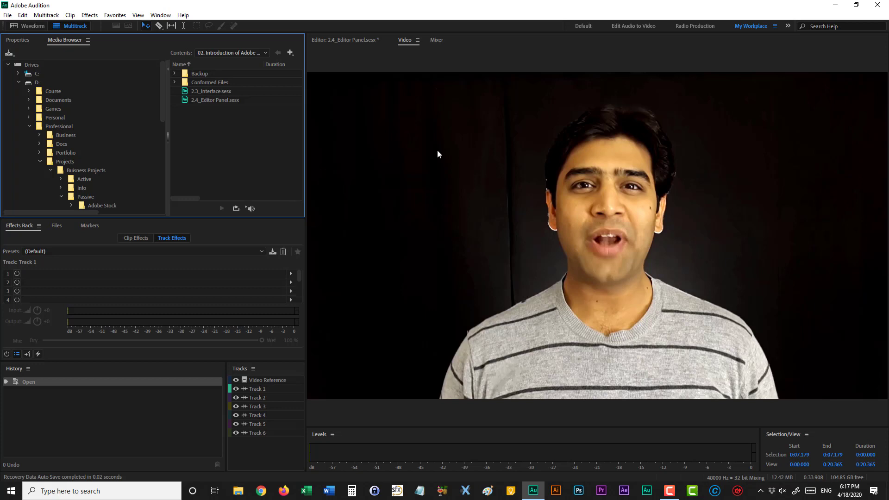
pyautogui.moveTo(341, 114)
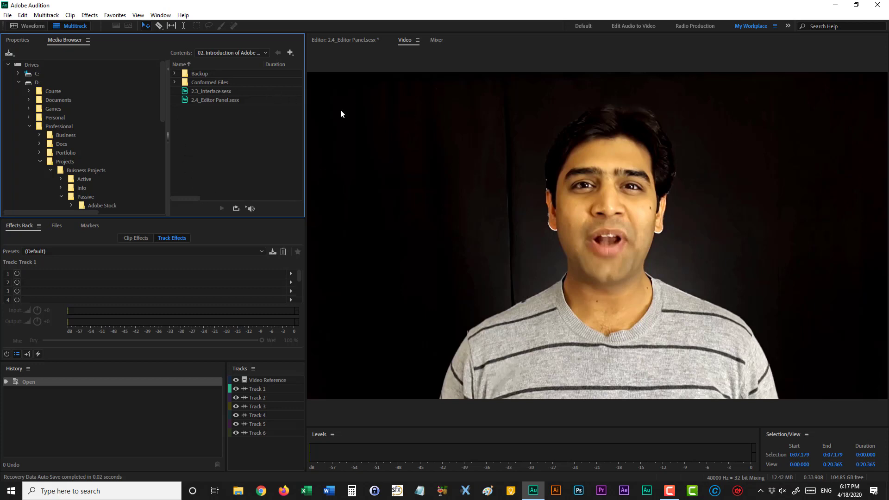
pyautogui.moveTo(316, 171)
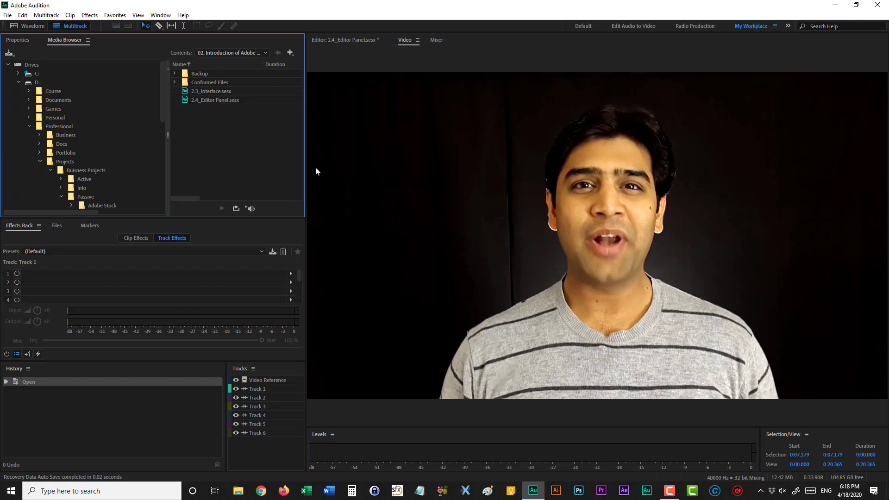
pyautogui.moveTo(263, 164)
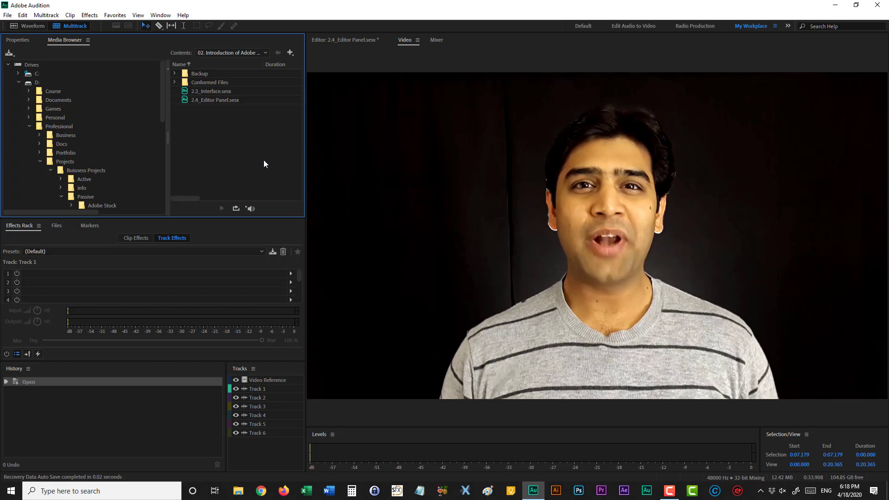
pyautogui.moveTo(538, 267)
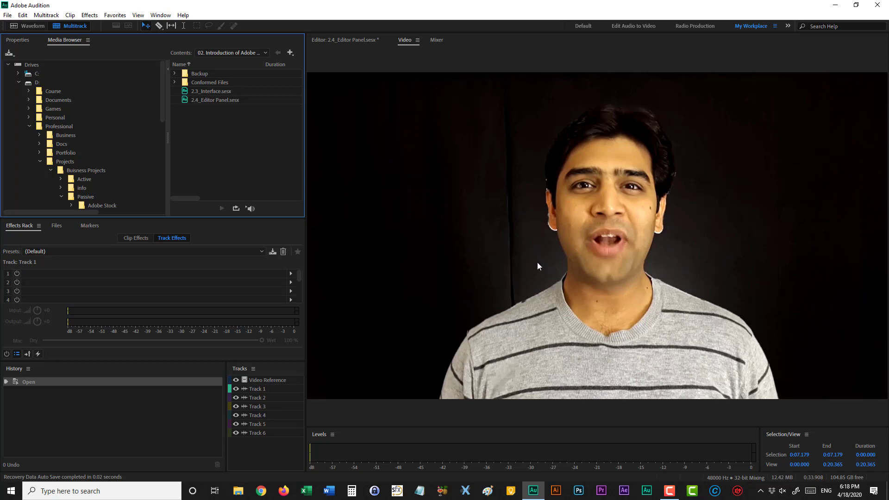
pyautogui.moveTo(461, 203)
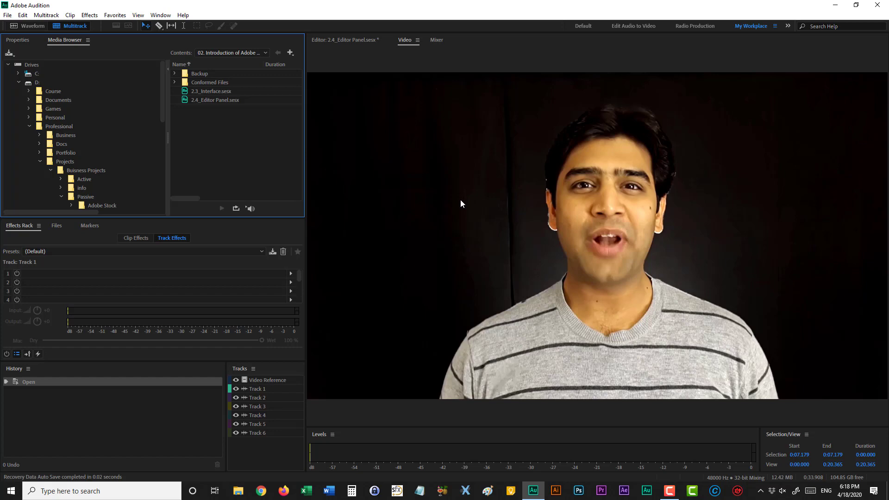